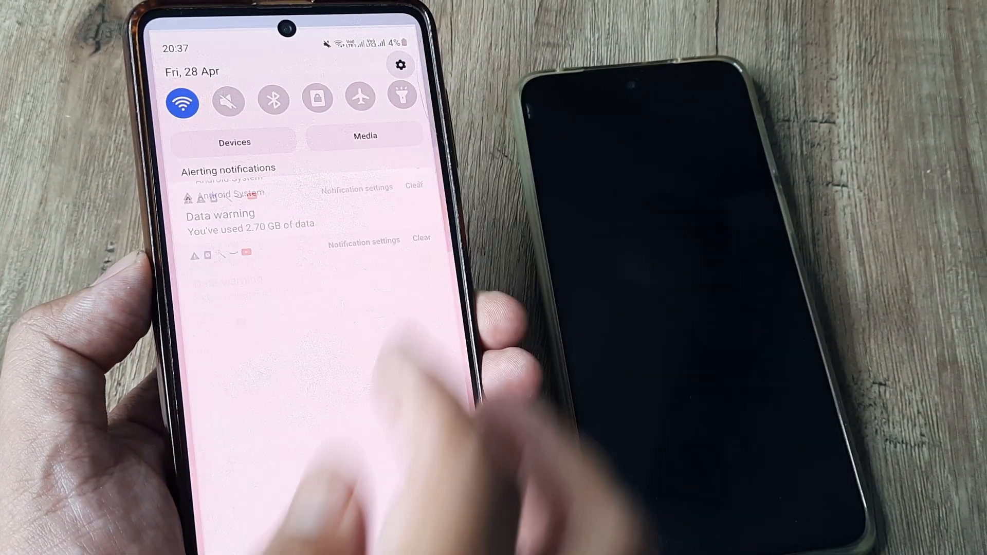
Go from the quick panel's Settings gear into General management.
left_click(401, 65)
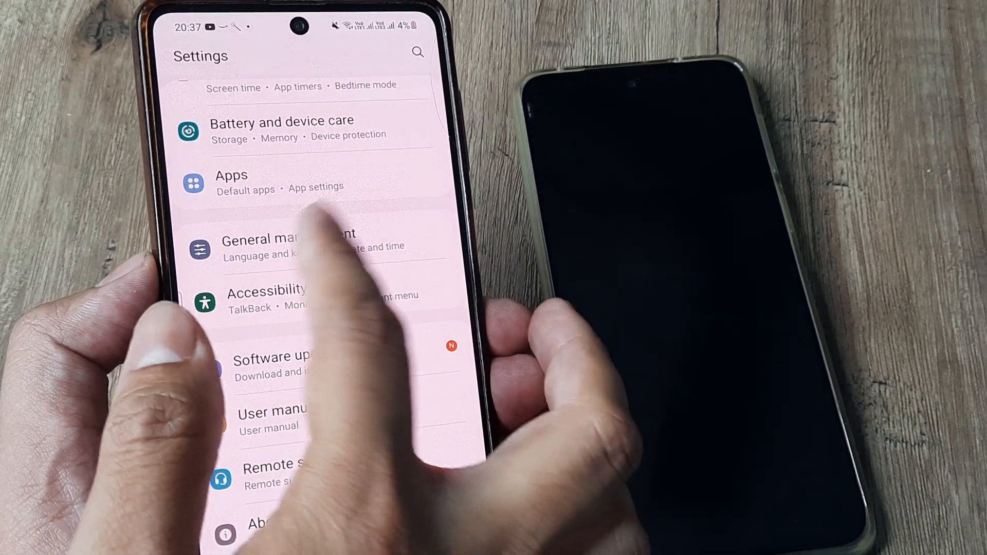
left_click(287, 245)
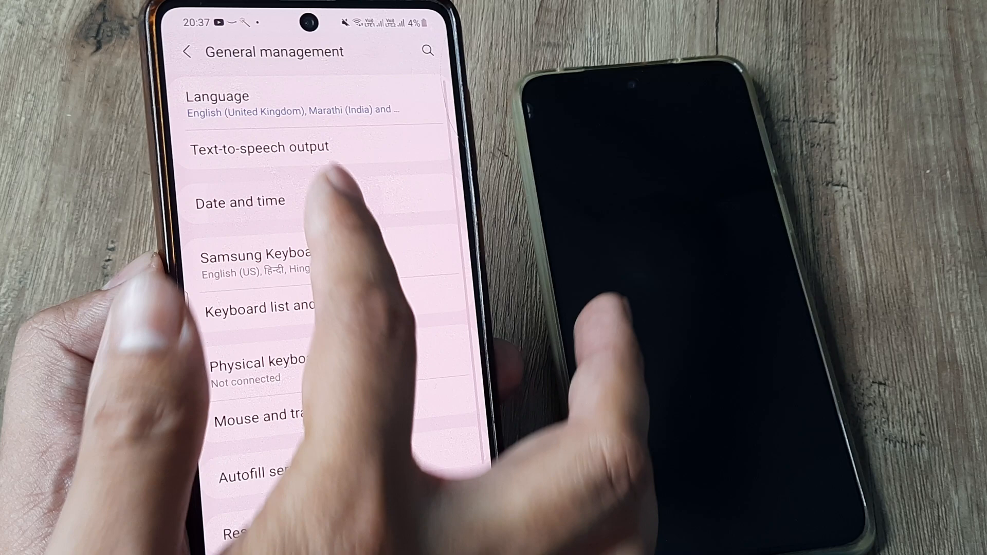
Enter Date and time and switch Use 24-hour format on.
left_click(240, 200)
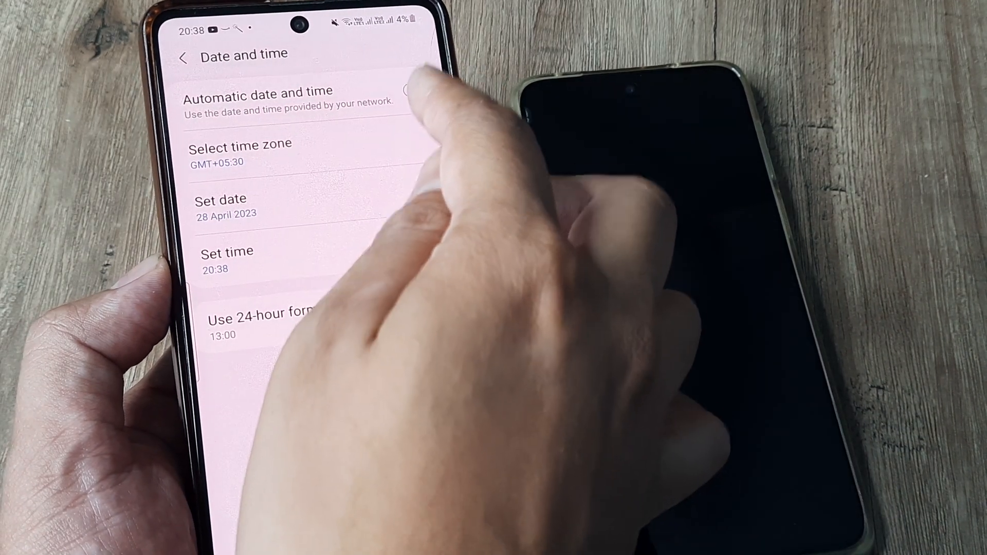
left_click(447, 301)
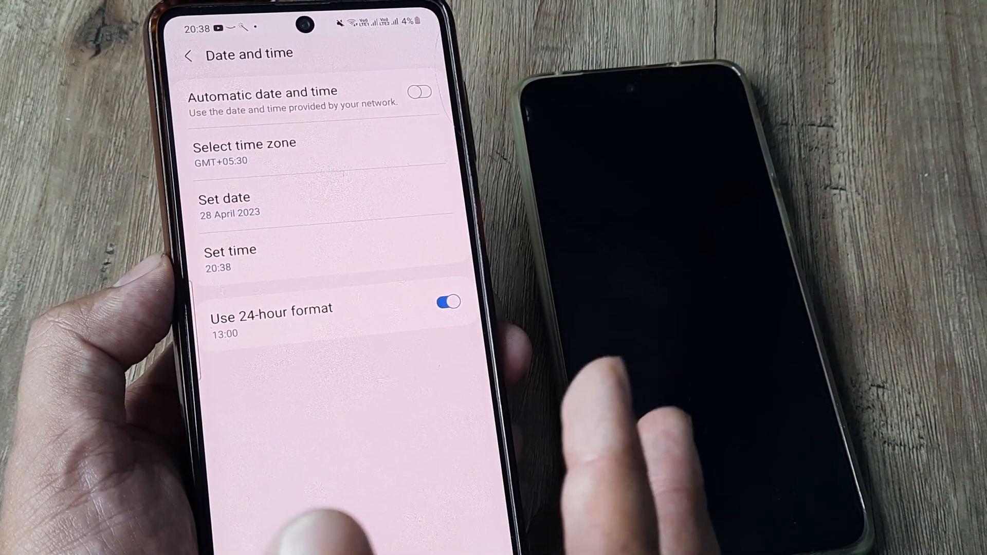
Switch Automatic date and time on, hiding the manual time zone, date and time entries.
left_click(224, 198)
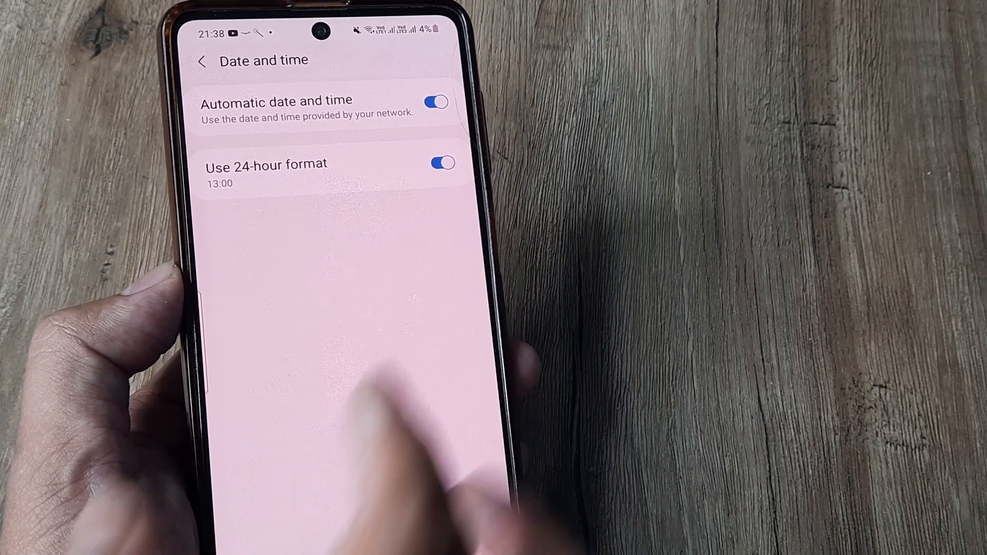
left_click(439, 102)
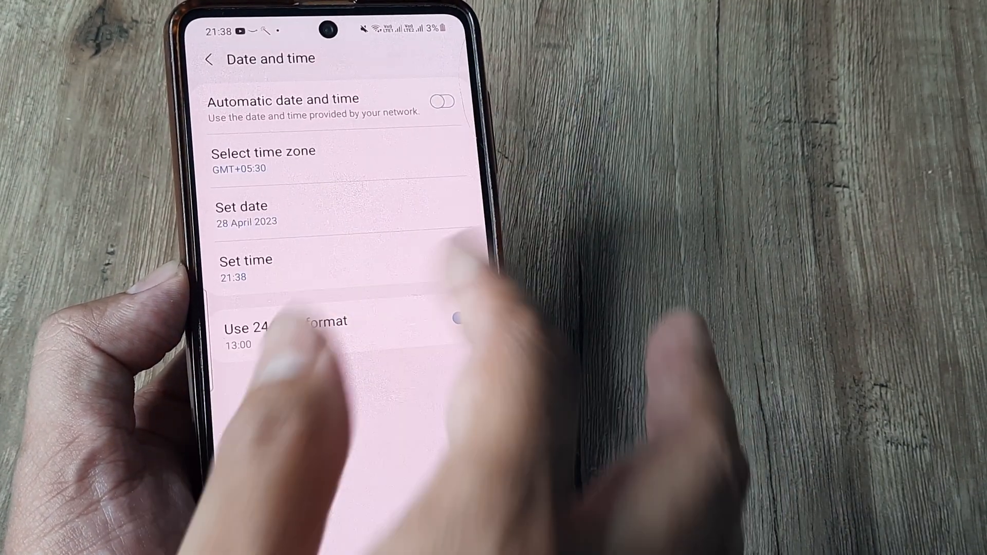
left_click(442, 321)
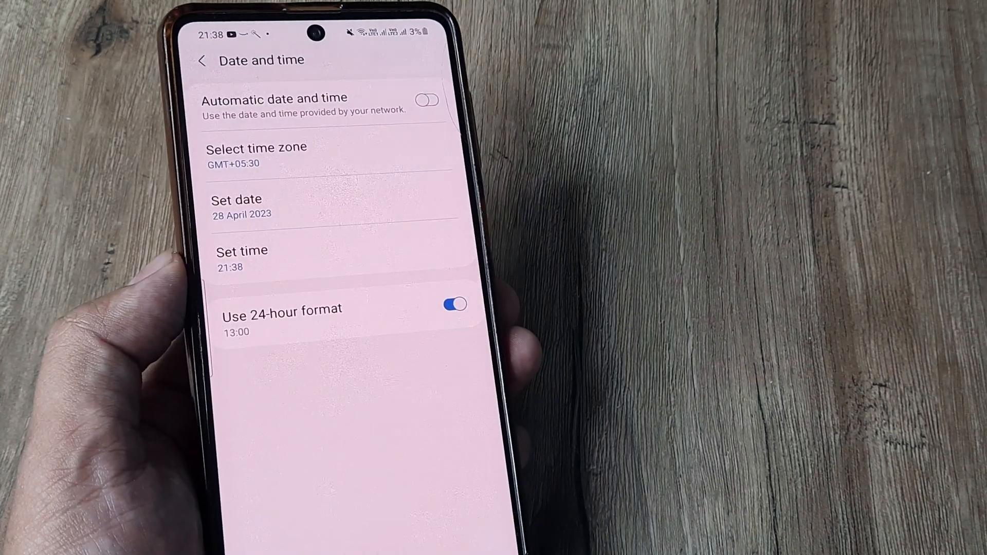
left_click(428, 101)
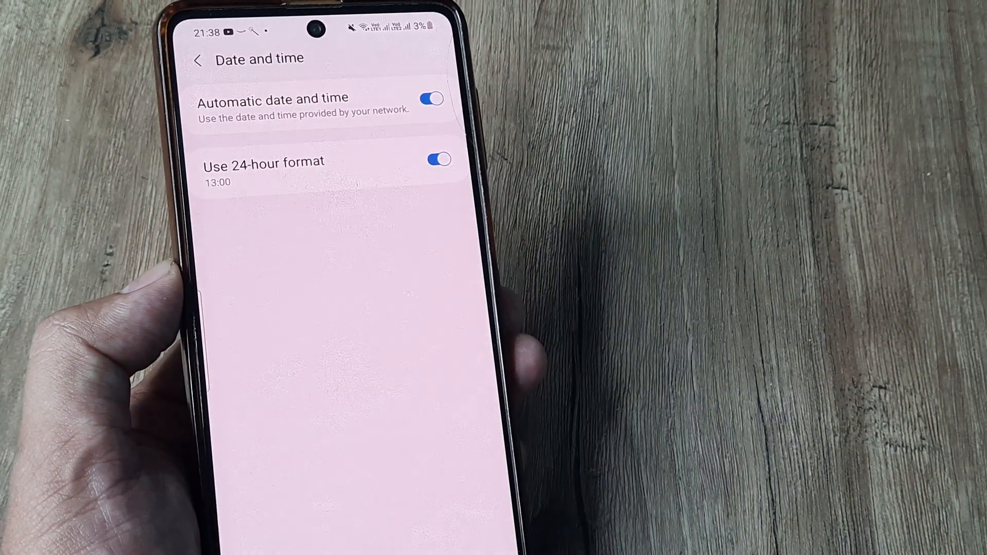